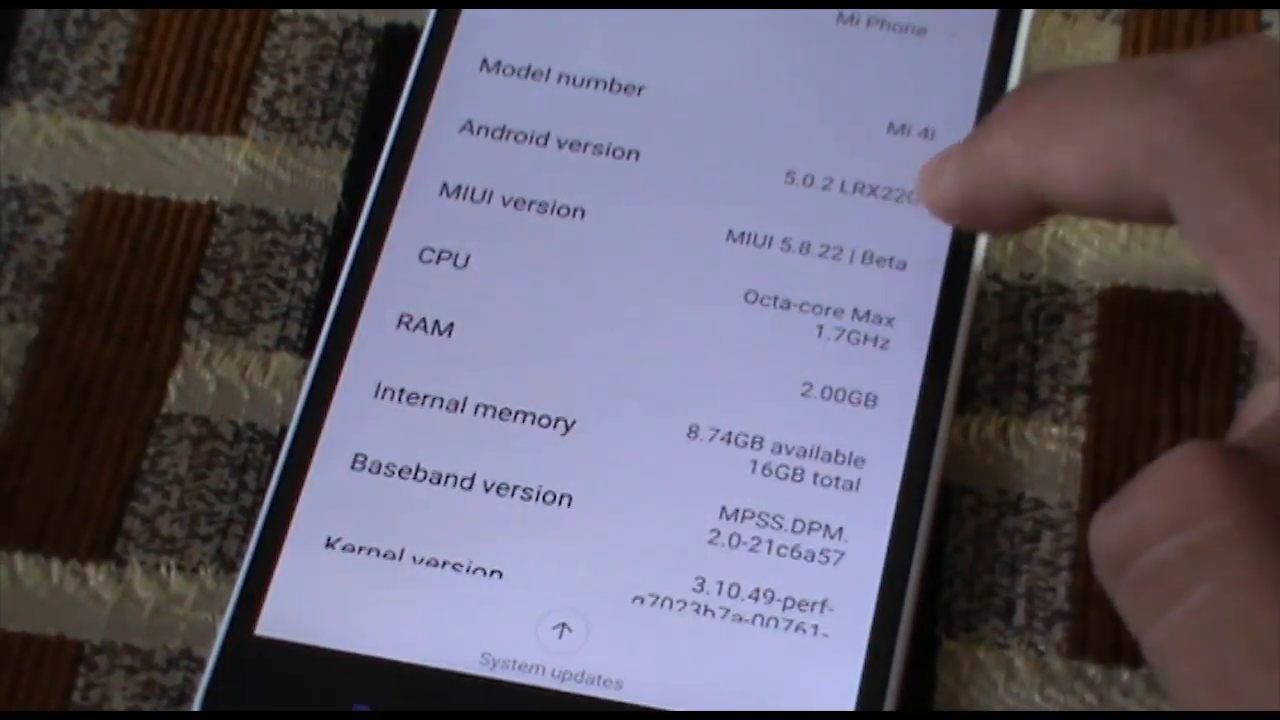
Unlock Developer options via MIUI version, then enable and confirm USB debugging.
left_click(820, 210)
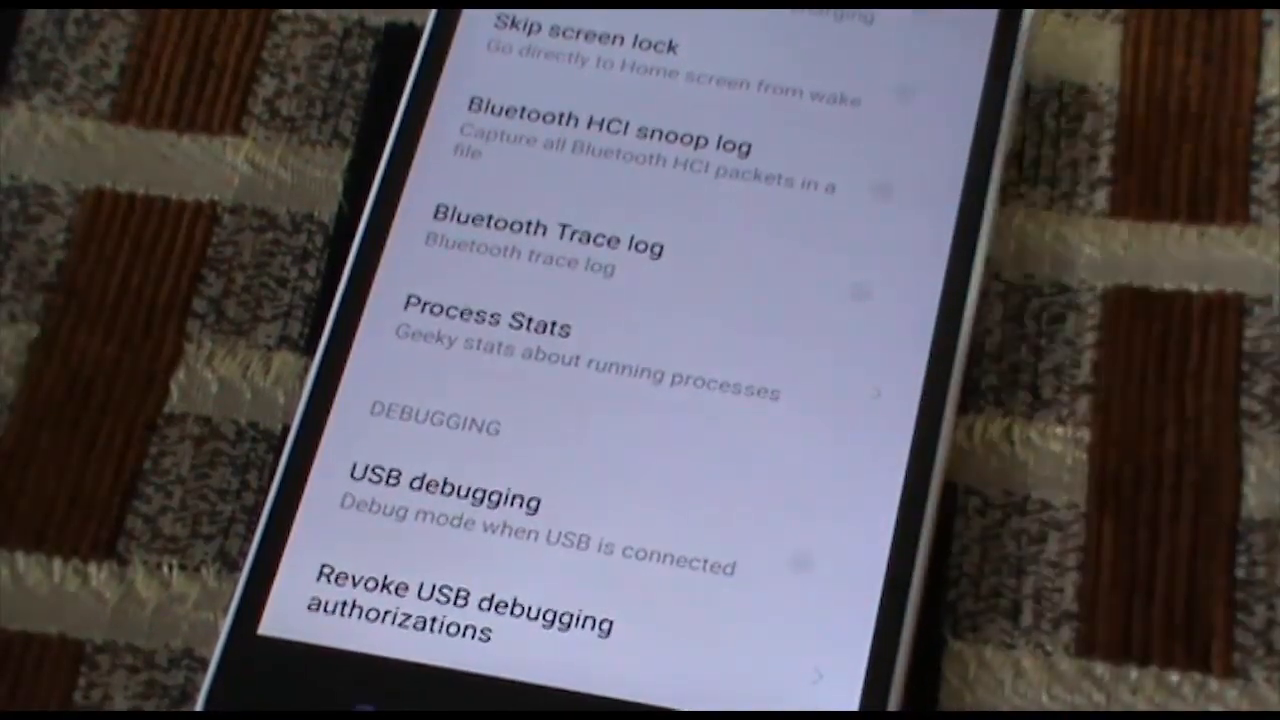
left_click(444, 500)
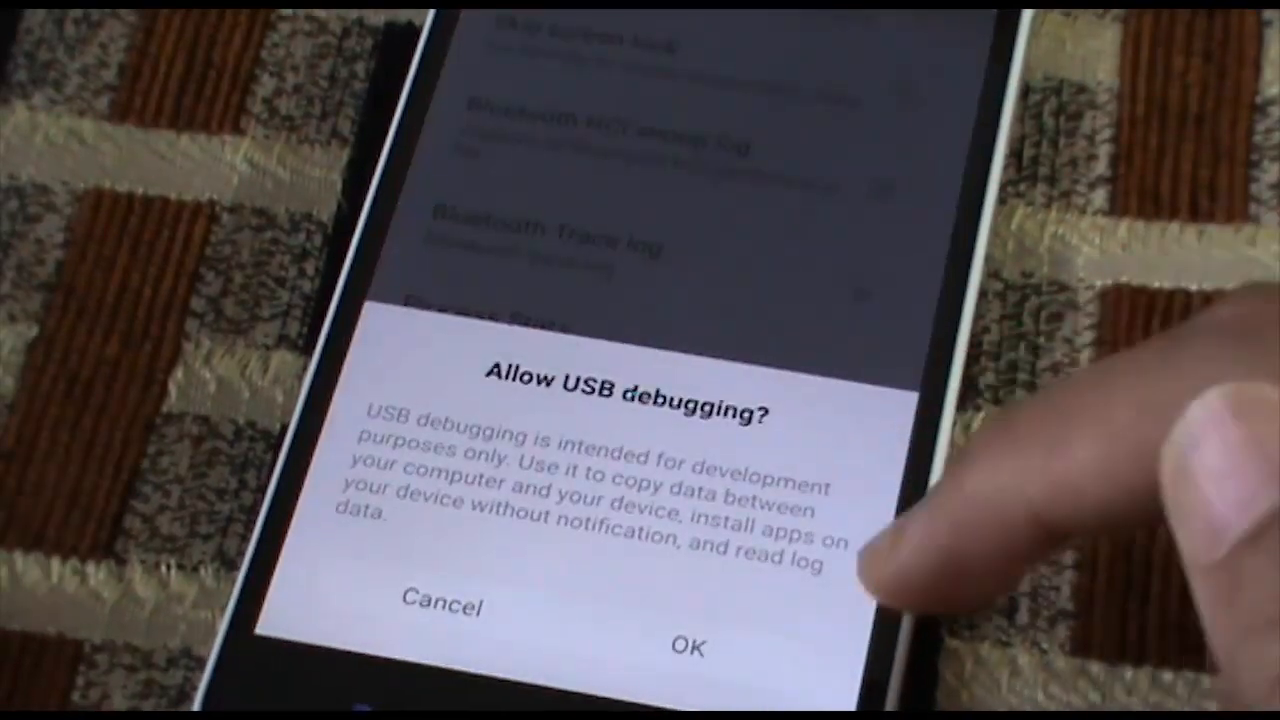
left_click(688, 648)
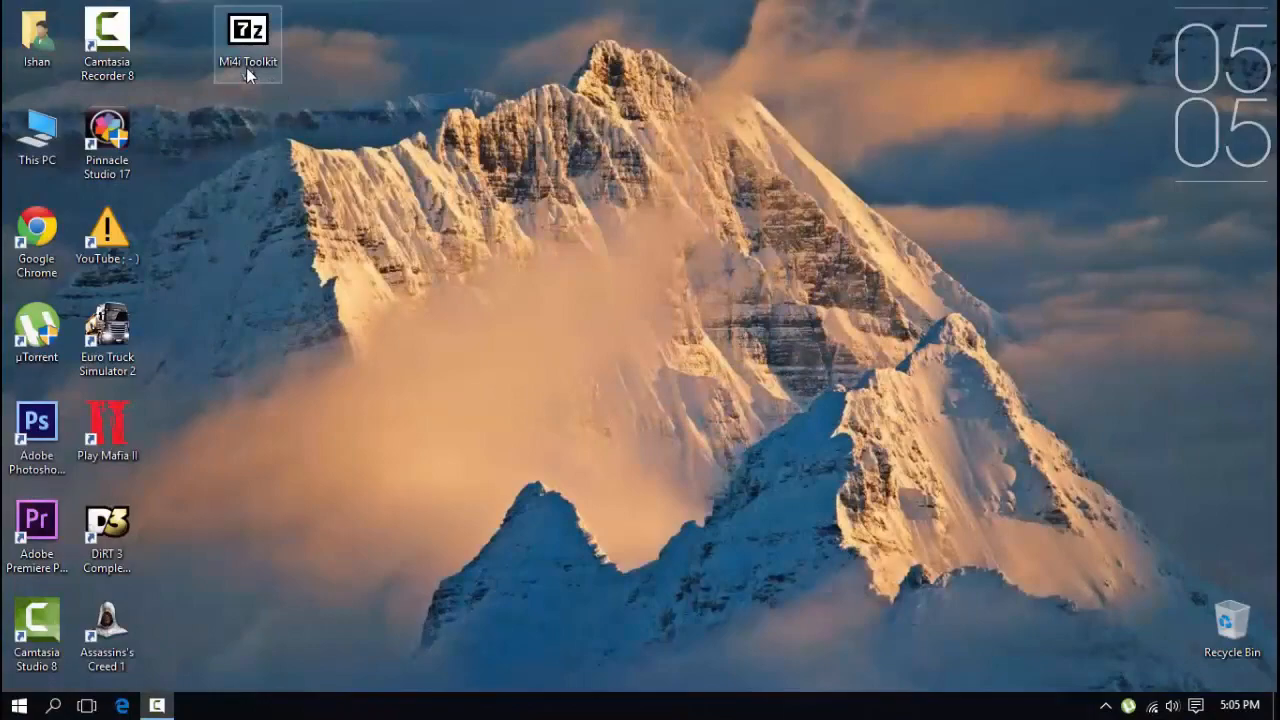
Extract the Mi4i Toolkit v4 zip to its own 'Mi4i Toolkit v4' folder on the desktop.
double_click(248, 30)
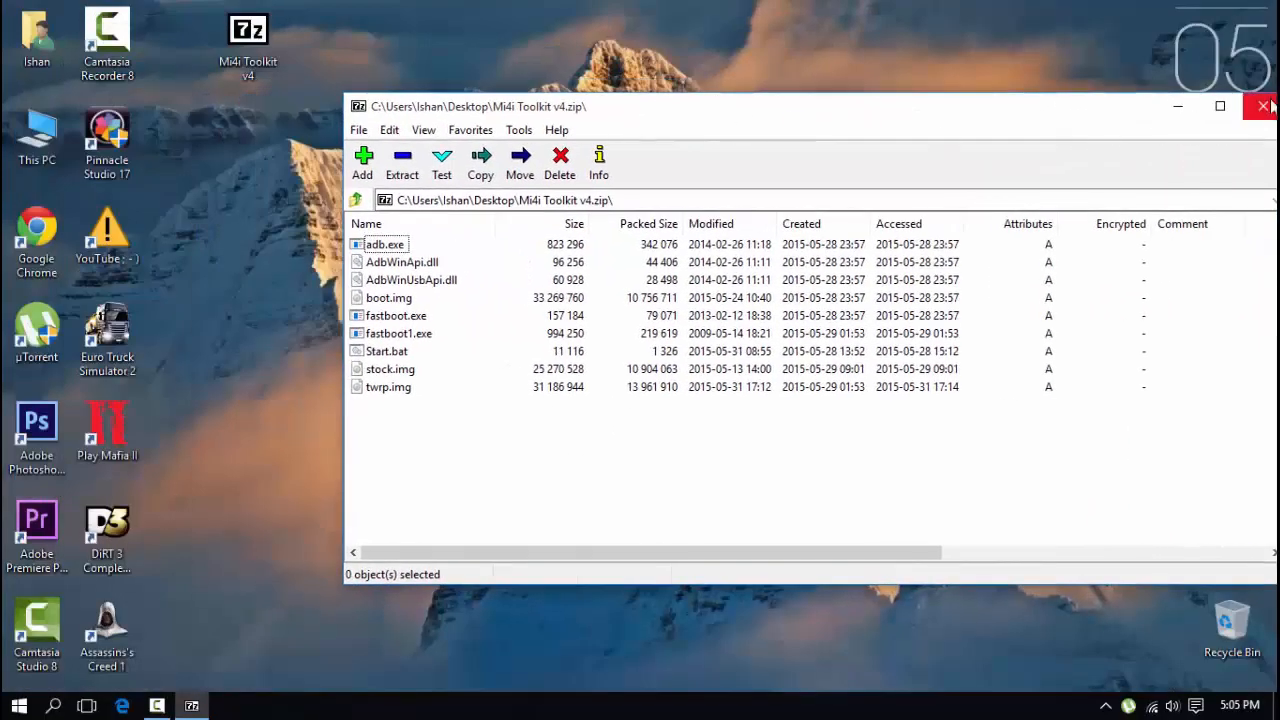
left_click(1264, 106)
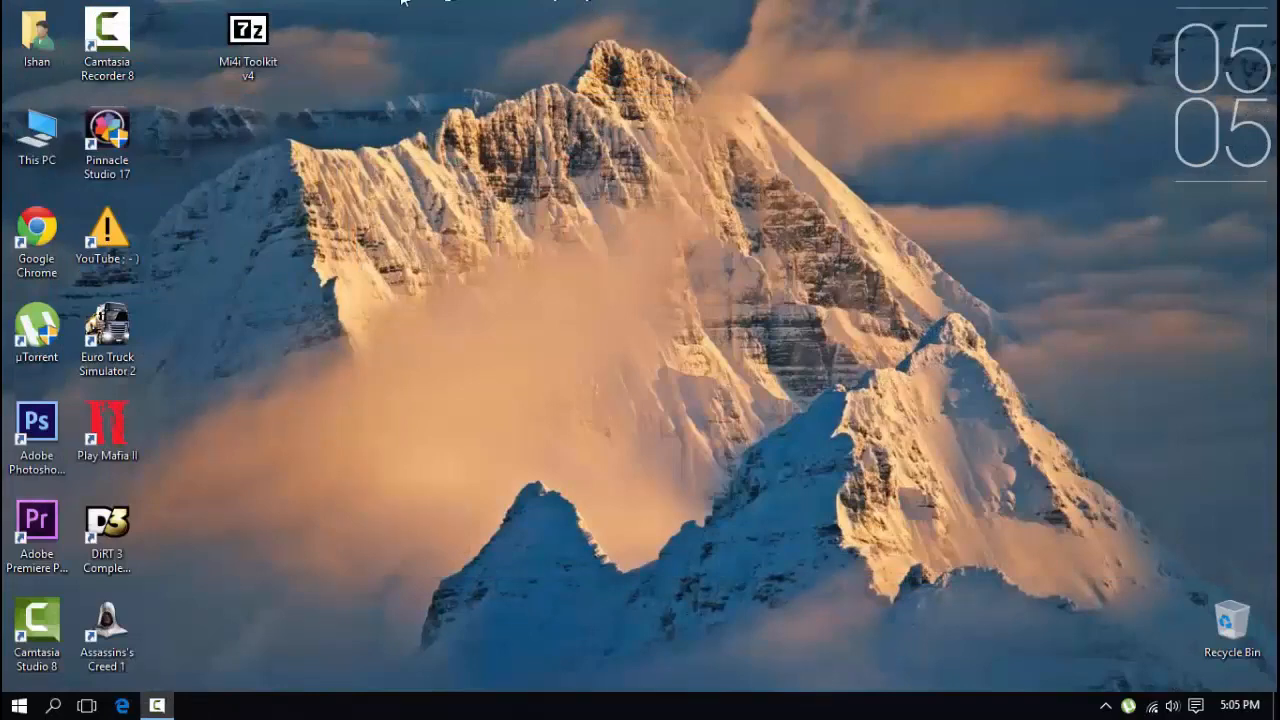
right_click(248, 40)
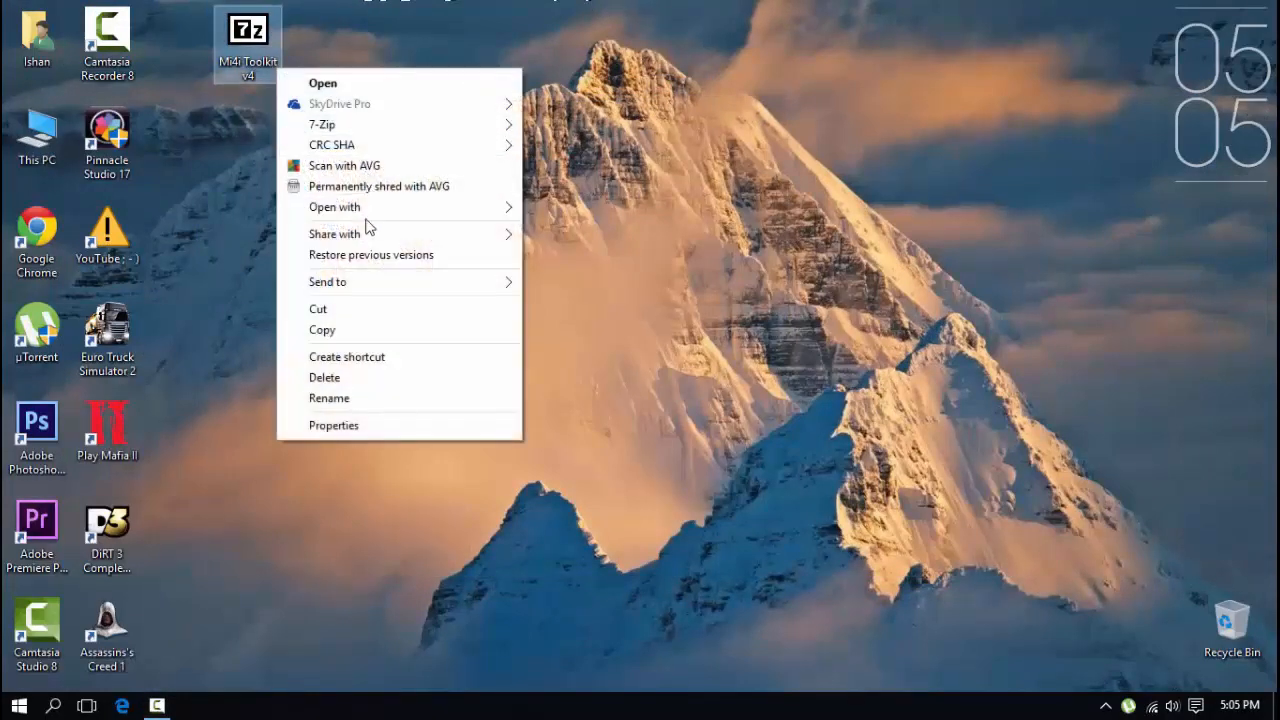
mouse_move(390, 302)
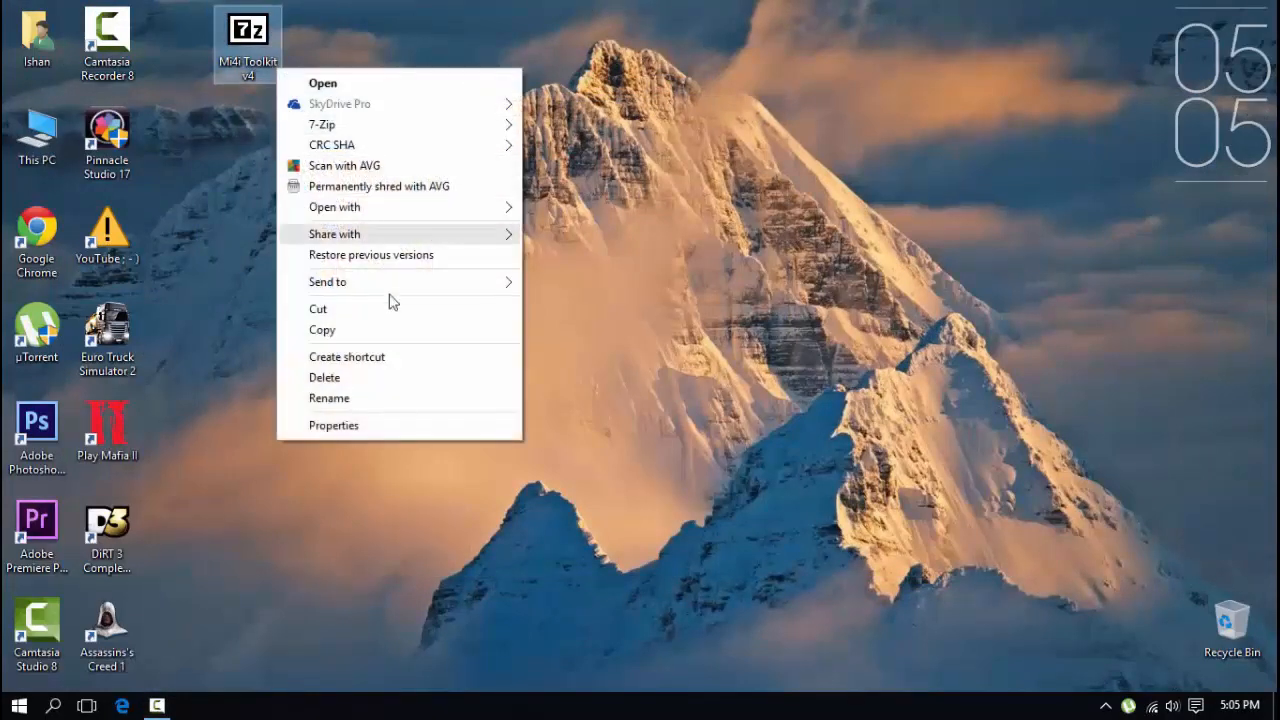
mouse_move(390, 124)
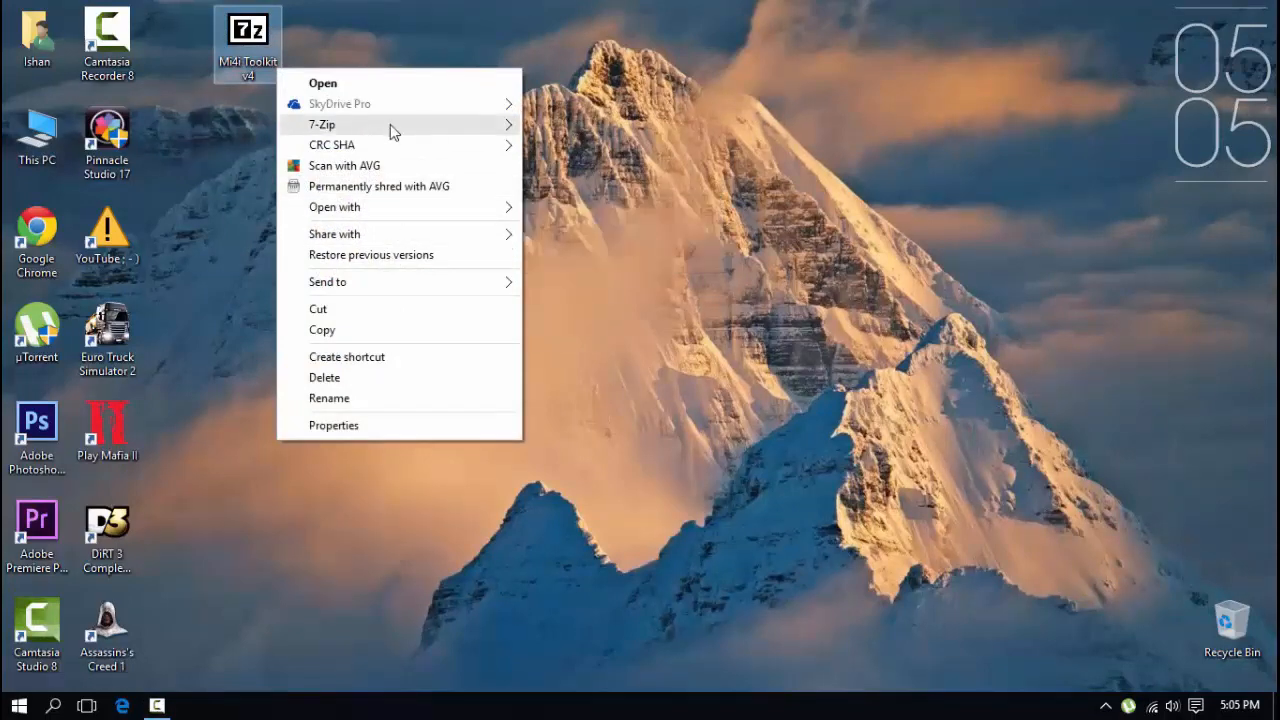
mouse_move(322, 124)
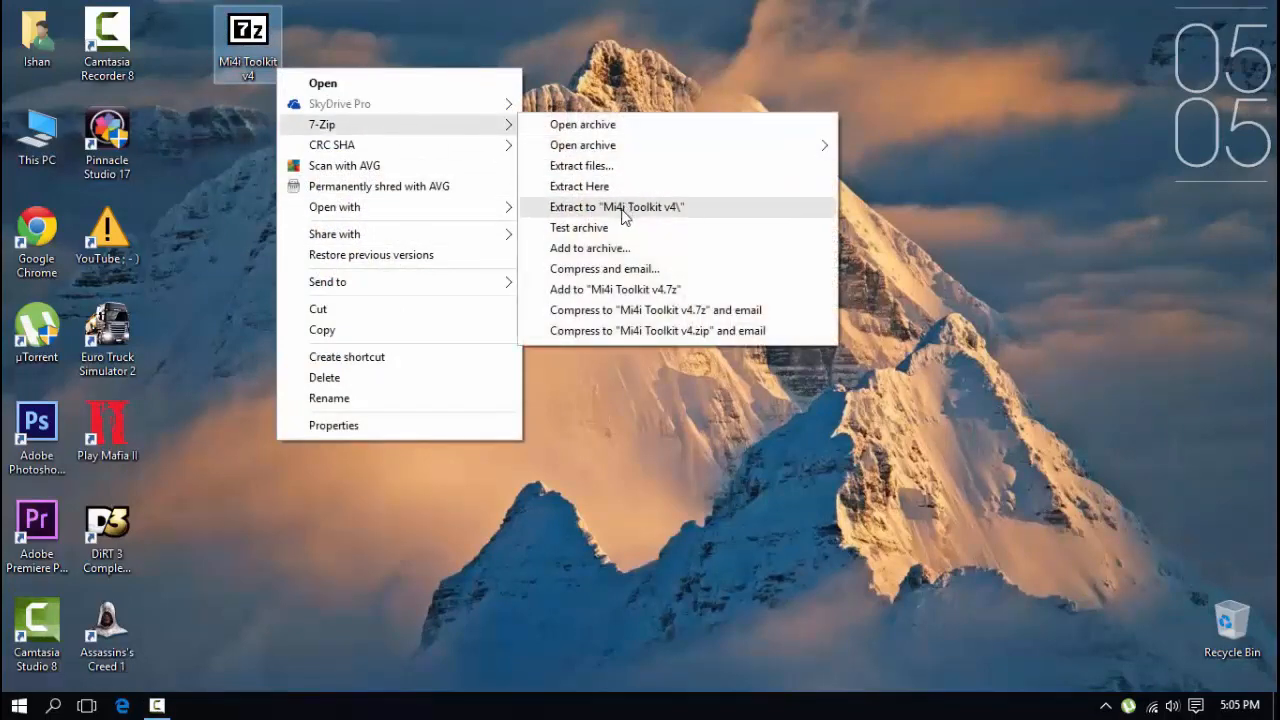
left_click(616, 206)
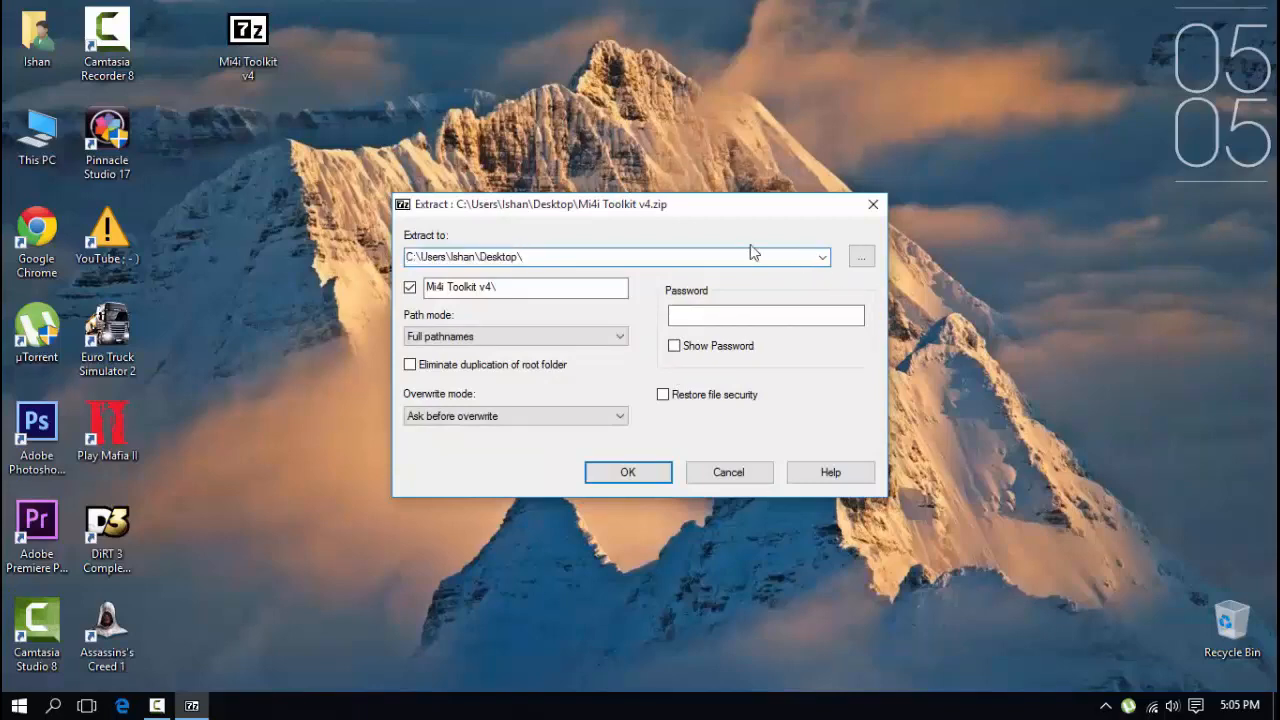
left_click(628, 472)
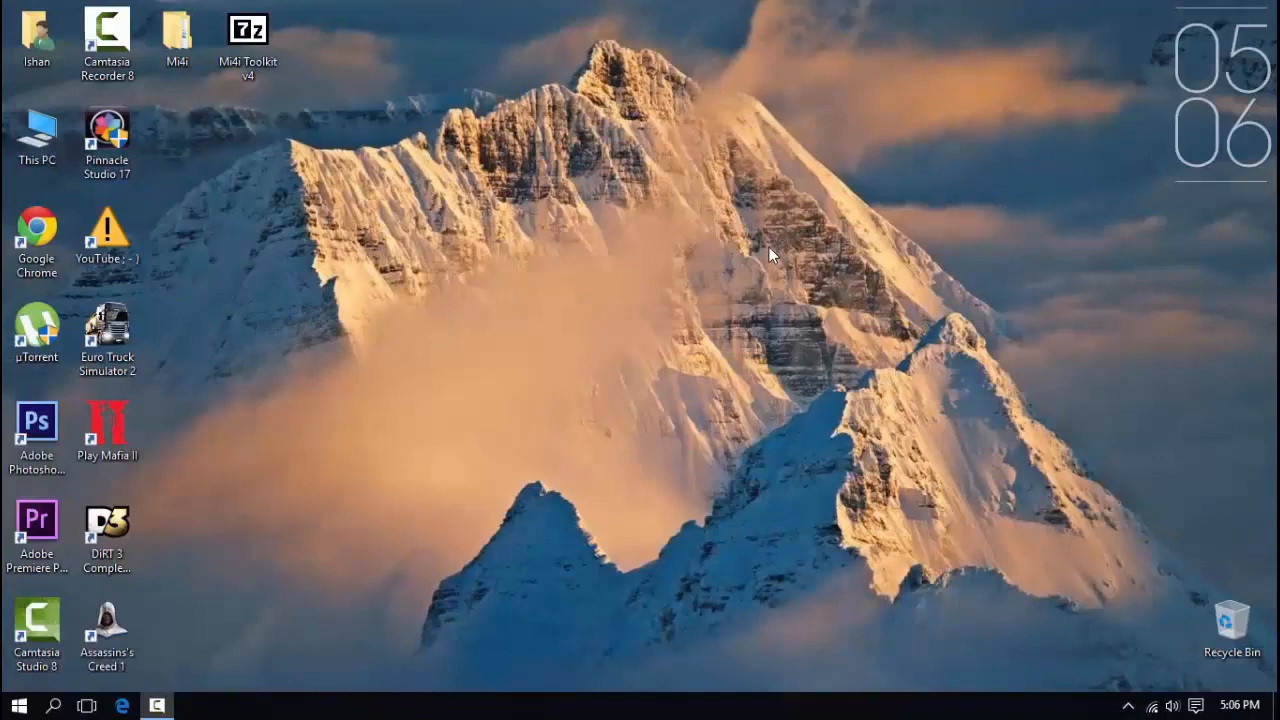
Run Start.bat from the Mi4i Toolkit v4 folder and enter 1 for 'Root Your Mi4i'.
double_click(176, 36)
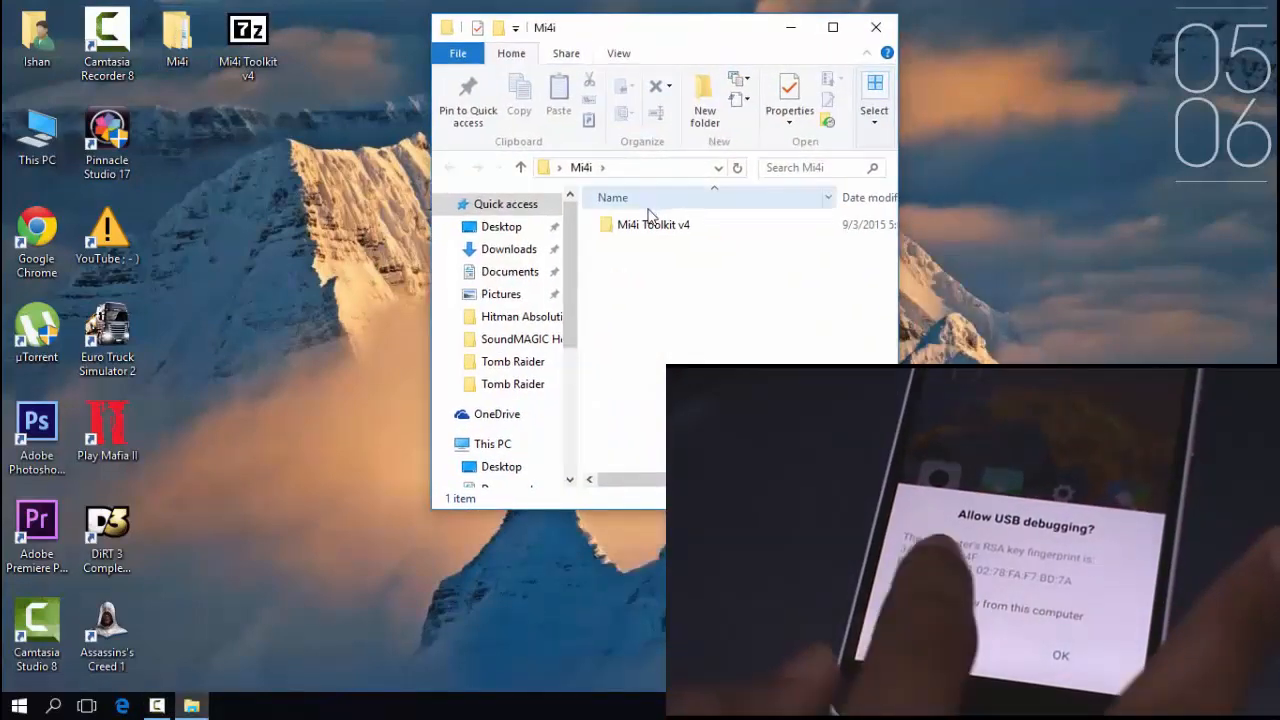
double_click(652, 224)
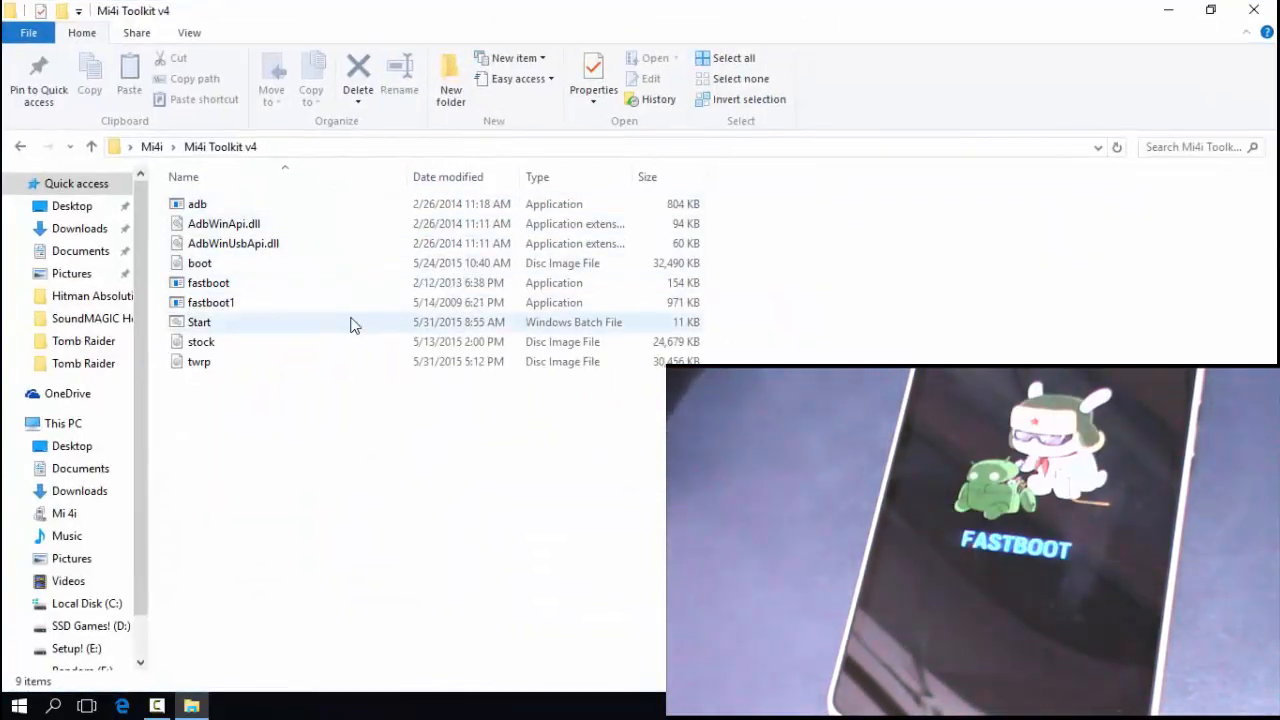
left_click(200, 320)
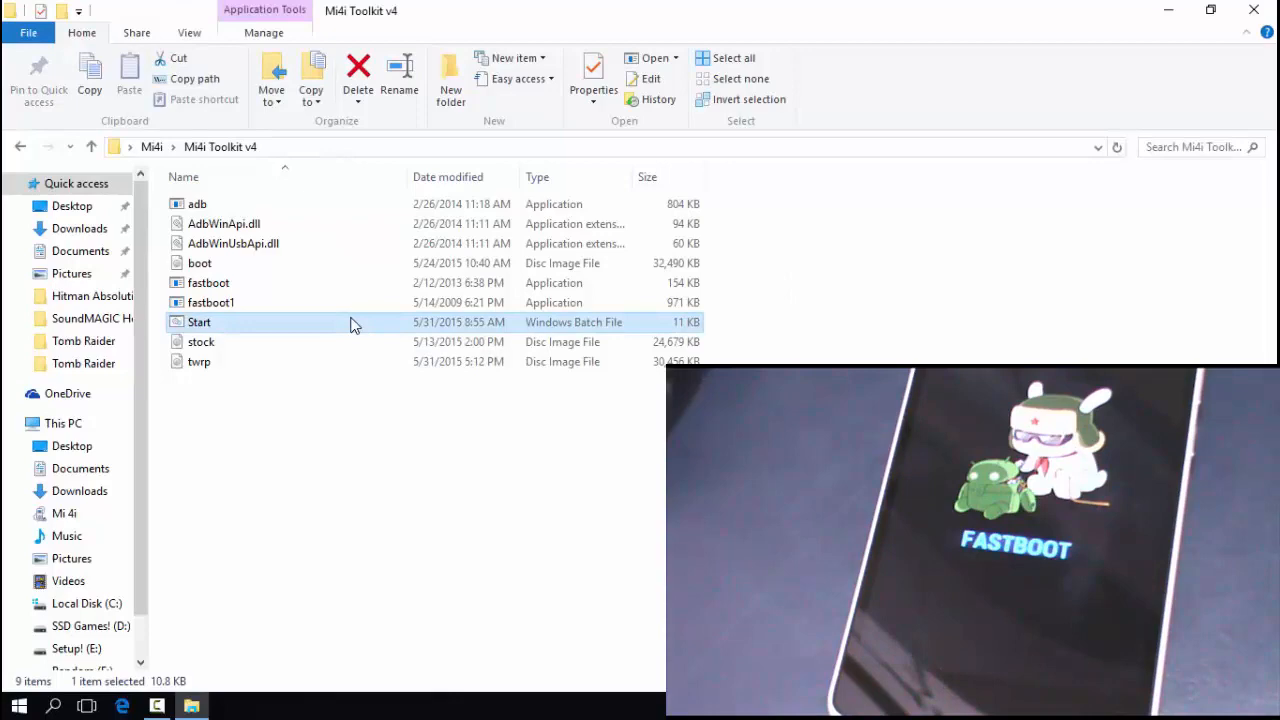
double_click(200, 322)
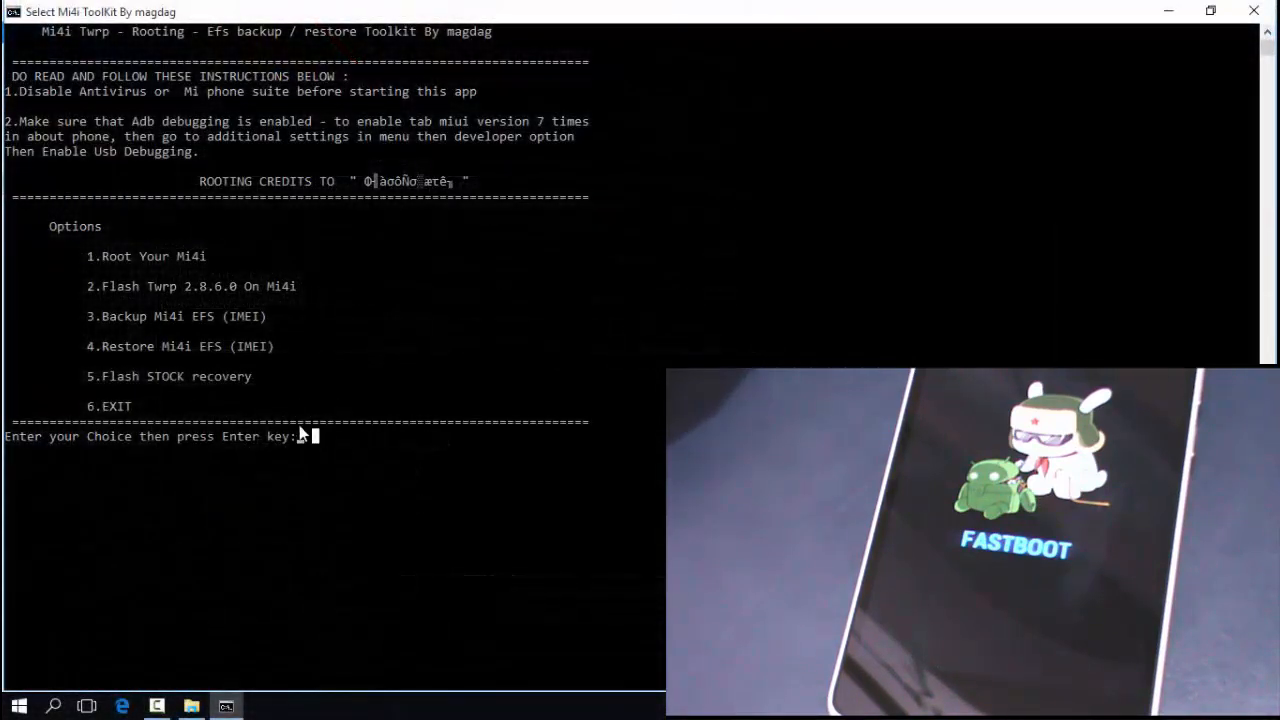
type("1")
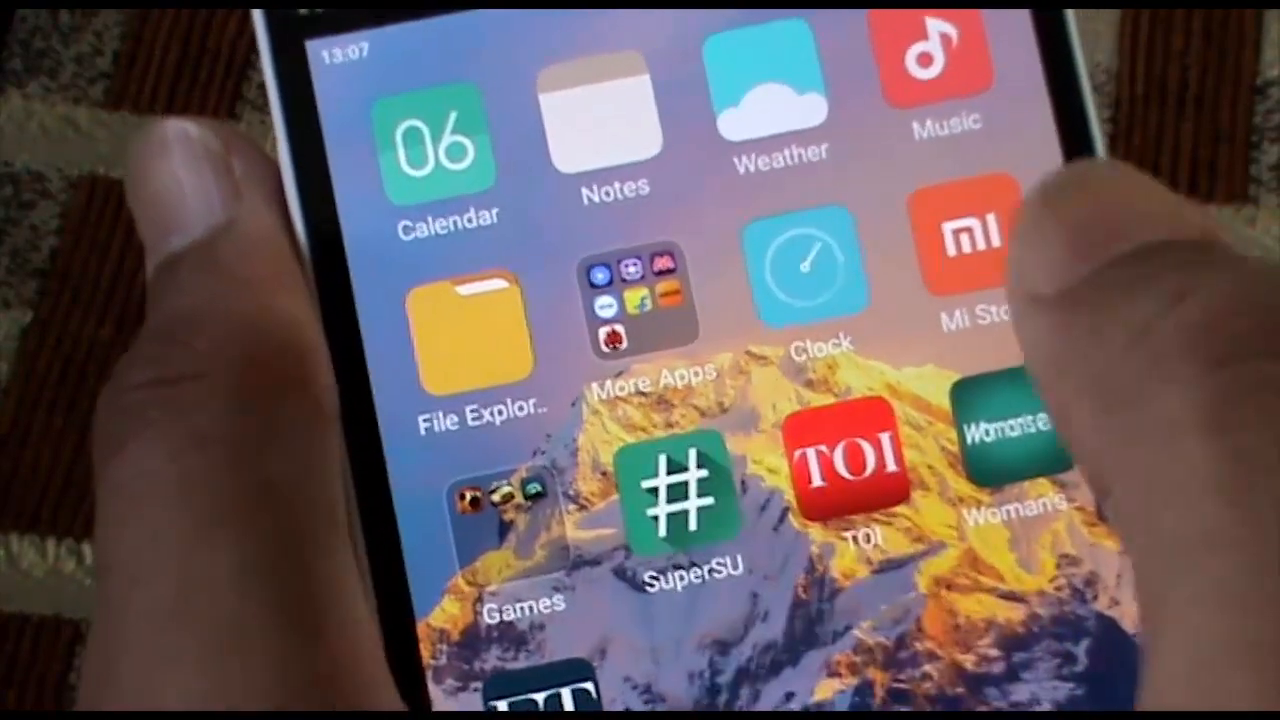
Launch SuperSU from the home screen and show its Settings with re-authentication and default access.
left_click(684, 500)
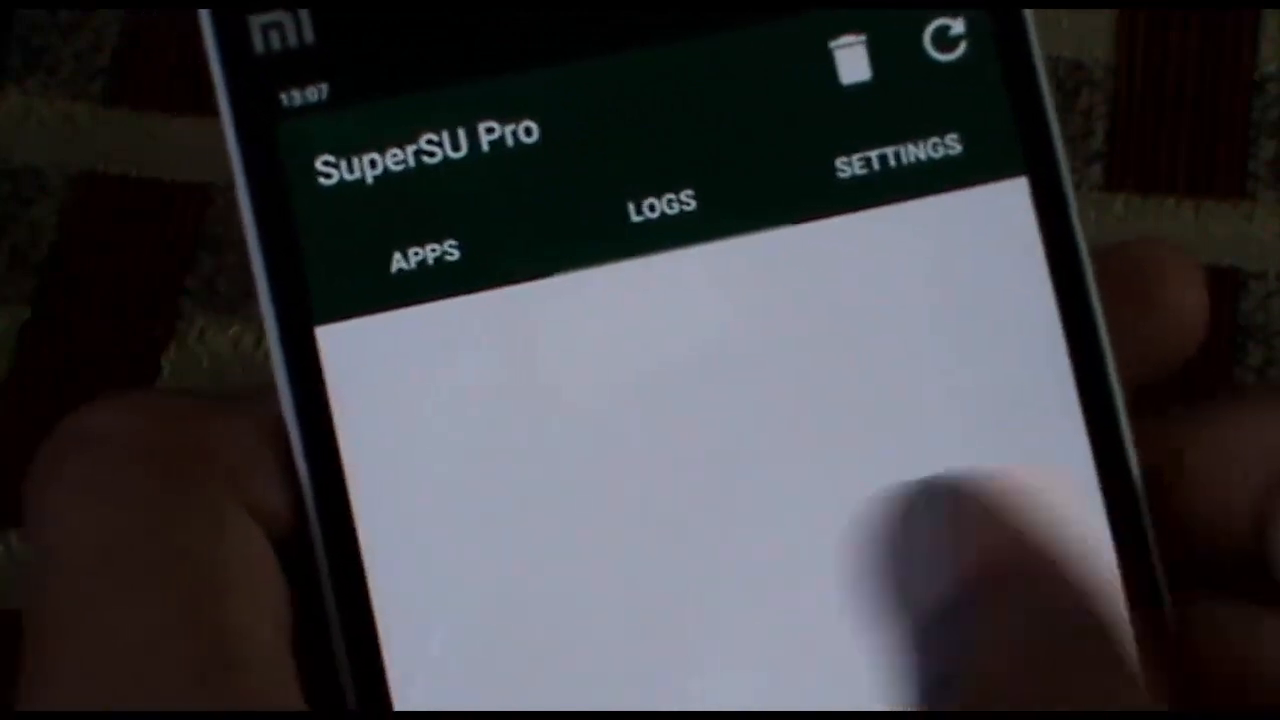
left_click(896, 156)
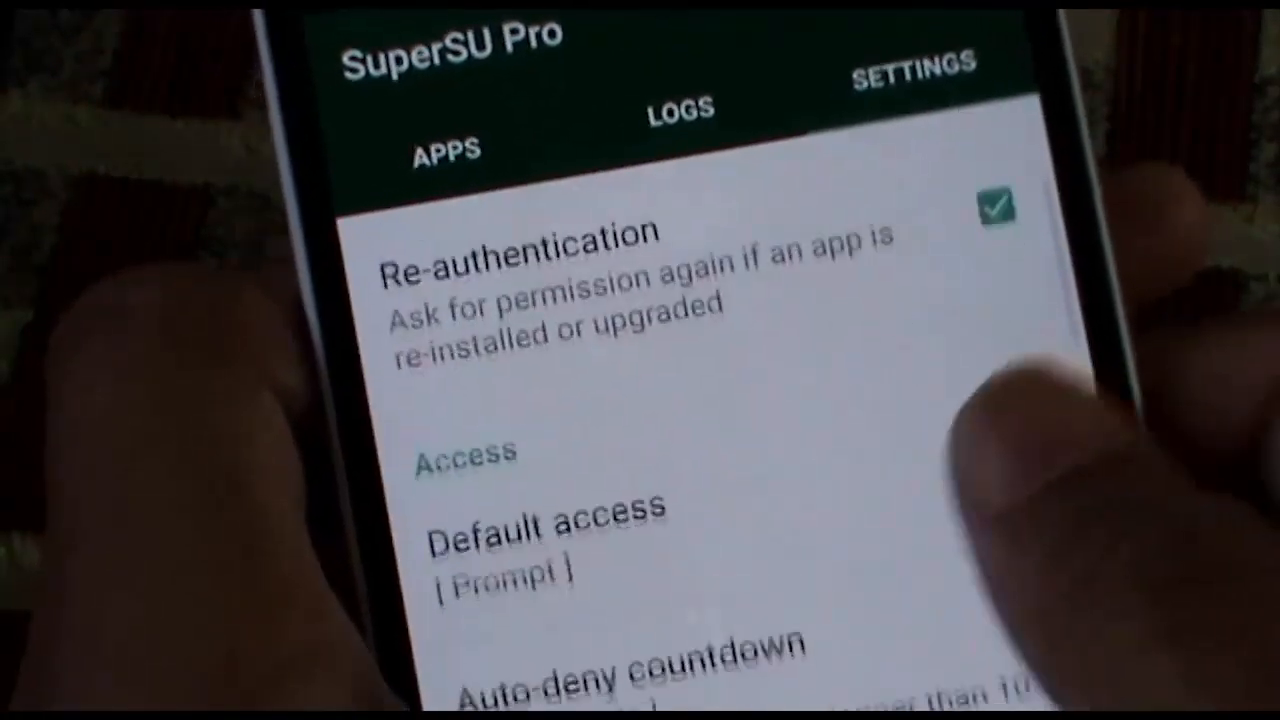